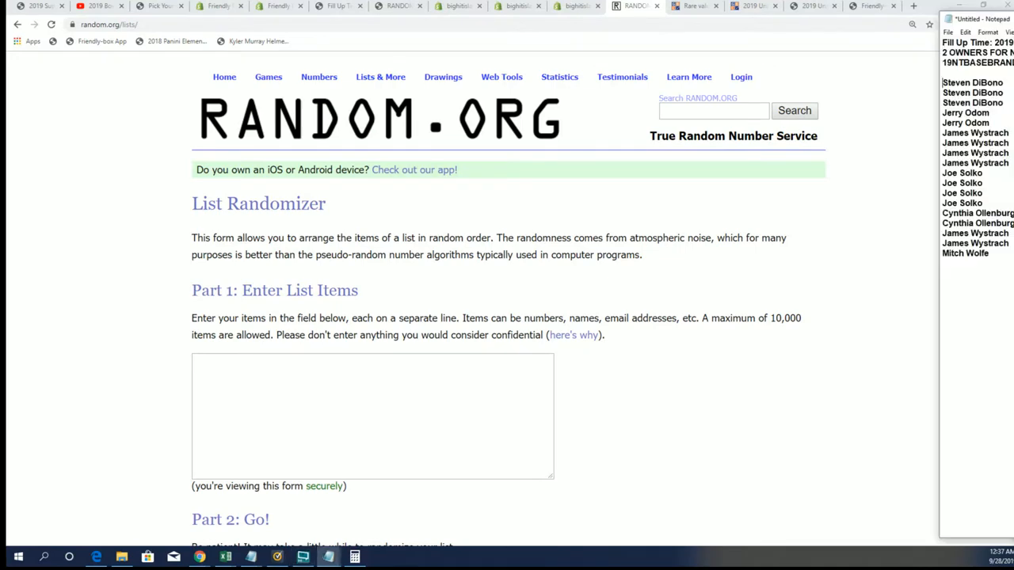
- Bring up the Fill Up Time listing for the 2019 National Treasures random teams box ($20.75)
{"action": "left_click", "coordinate": [344, 6]}
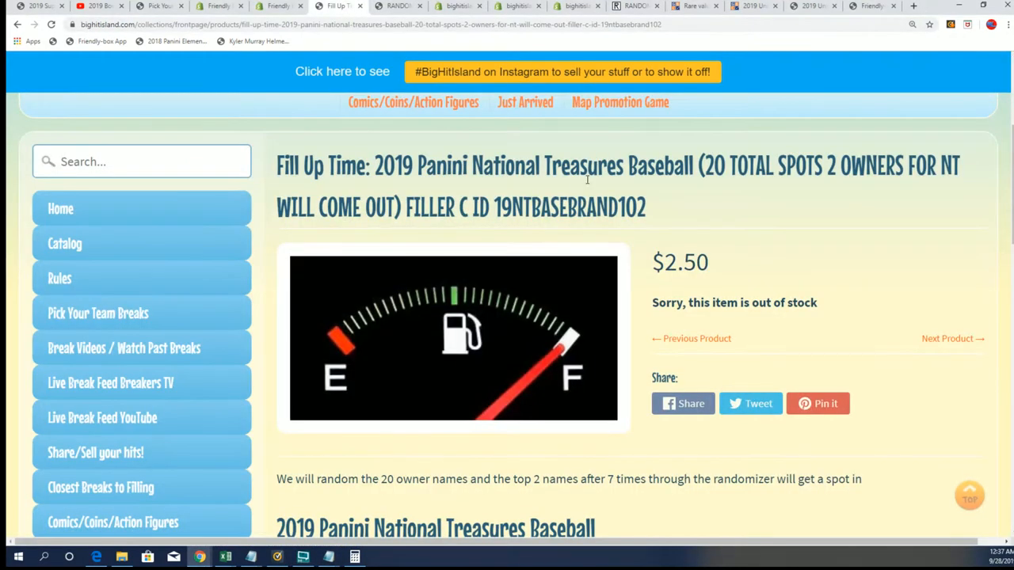
{"action": "left_click", "coordinate": [394, 6]}
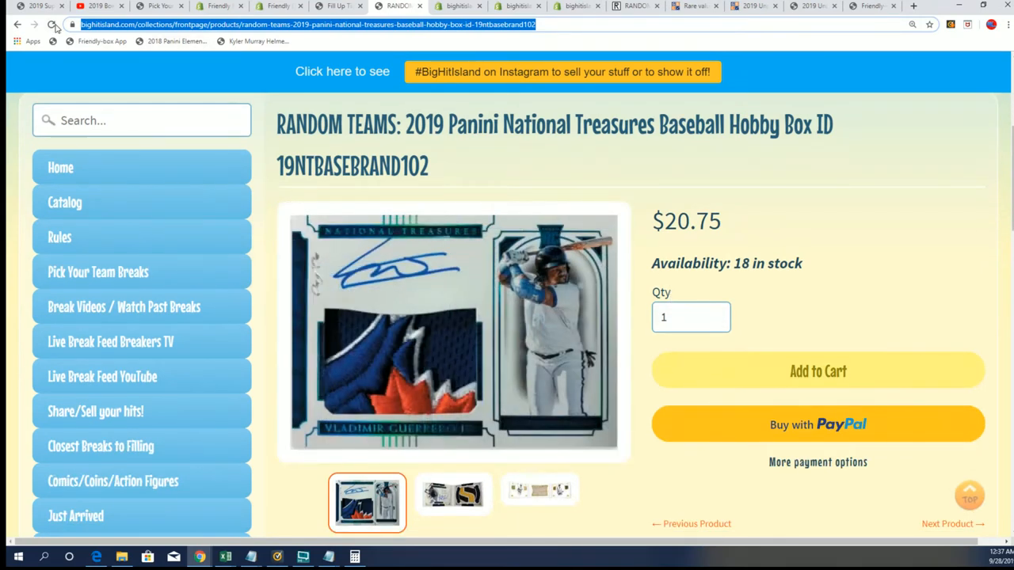
{"action": "scroll", "scroll_direction": "down", "scroll_amount": 3}
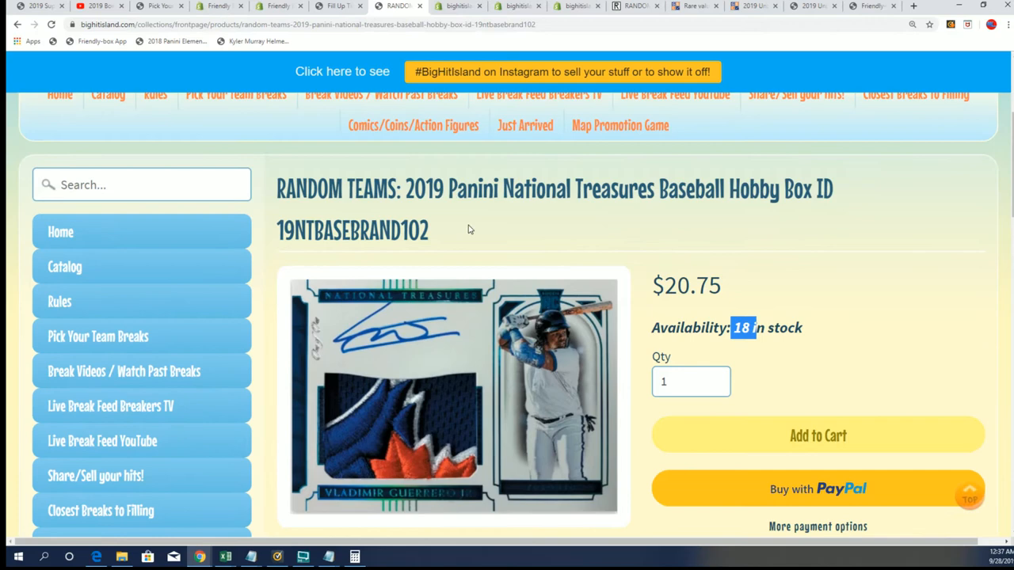
{"action": "mouse_move", "coordinate": [346, 9]}
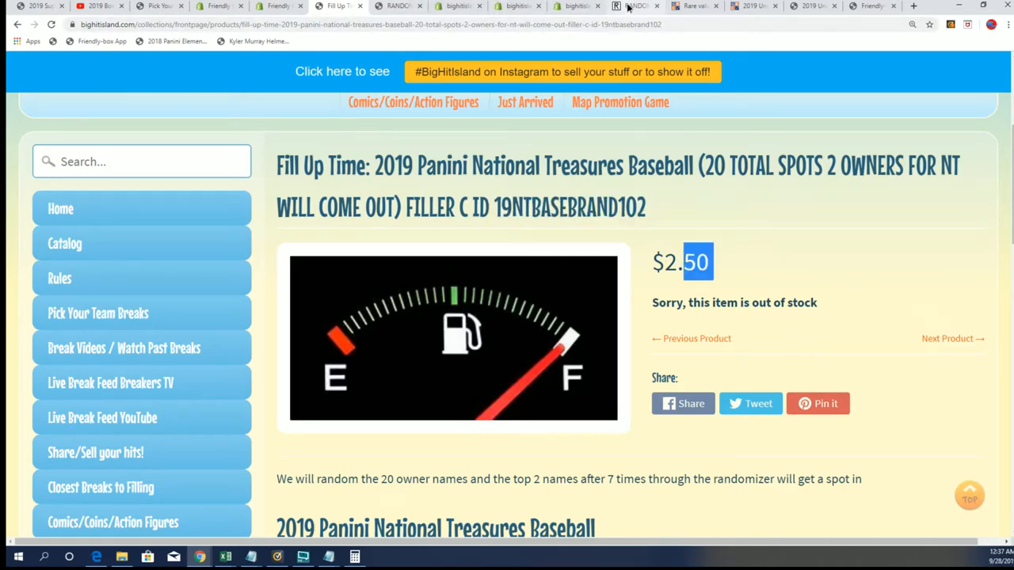
- Paste the owner names from Notepad into List Items and randomize them once
{"action": "left_click", "coordinate": [626, 6]}
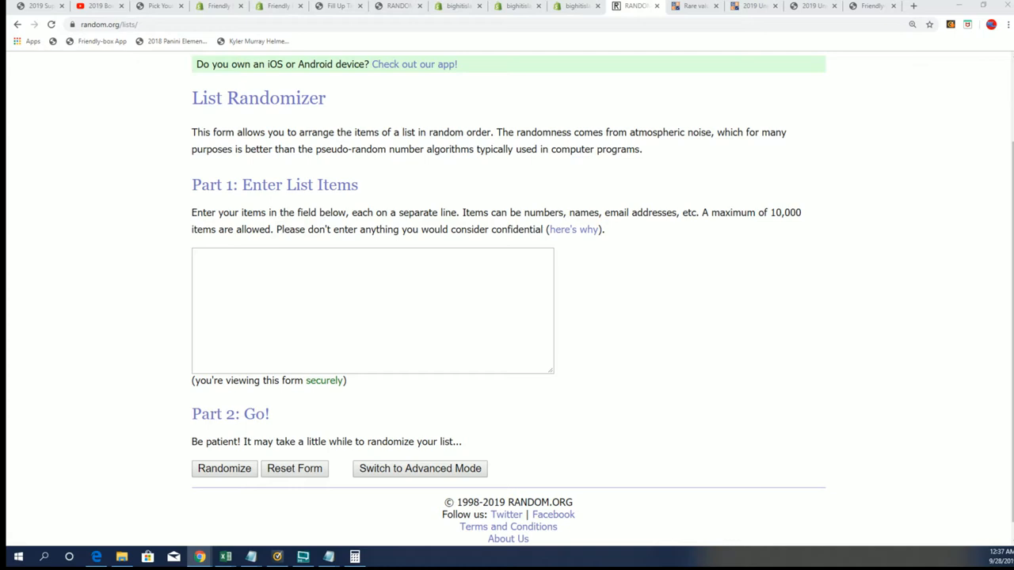
{"action": "left_click", "coordinate": [323, 554]}
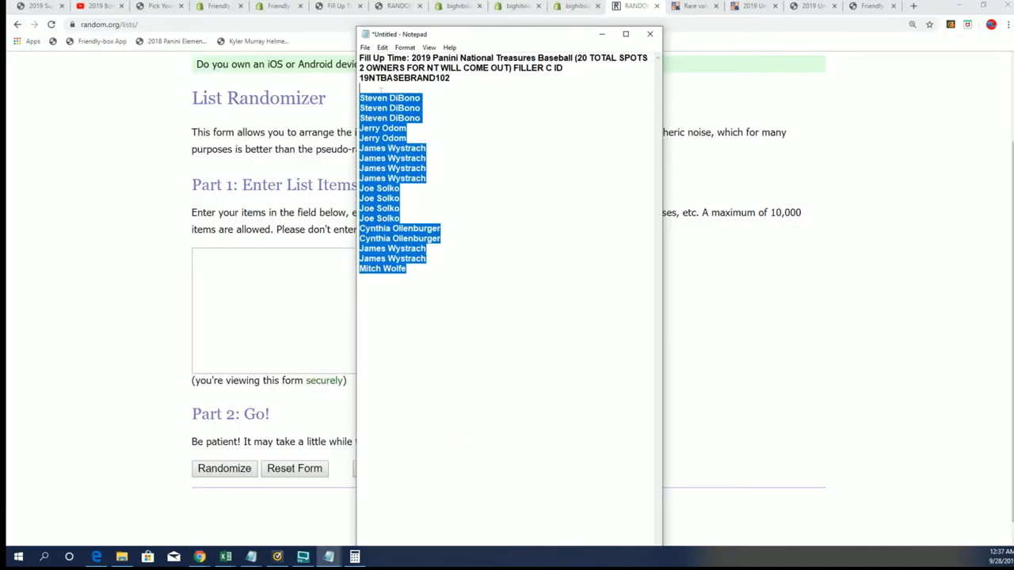
{"action": "right_click", "coordinate": [389, 107]}
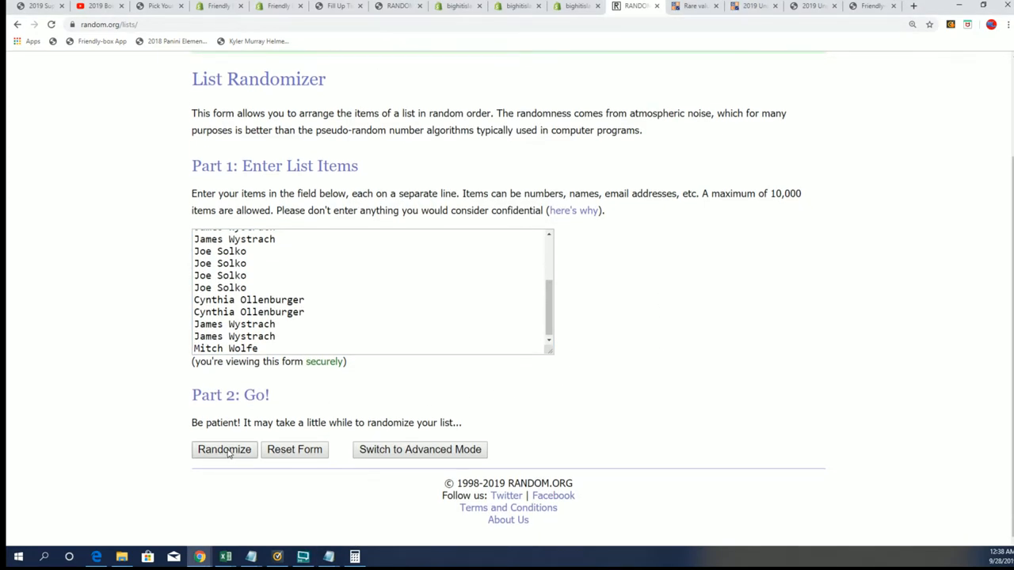
{"action": "left_click", "coordinate": [224, 450]}
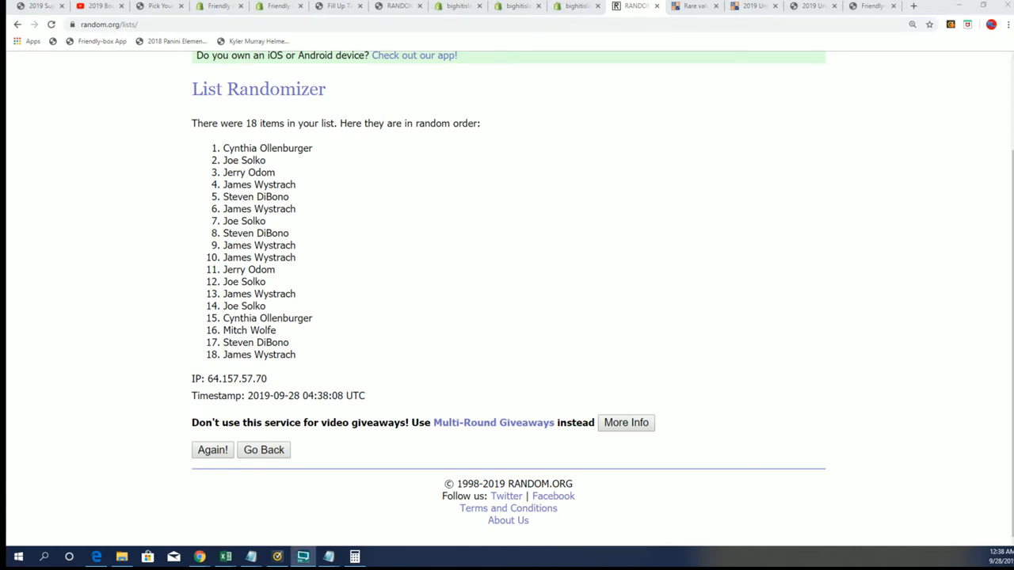
- Go back to the empty List Randomizer entry form
{"action": "left_click", "coordinate": [380, 77]}
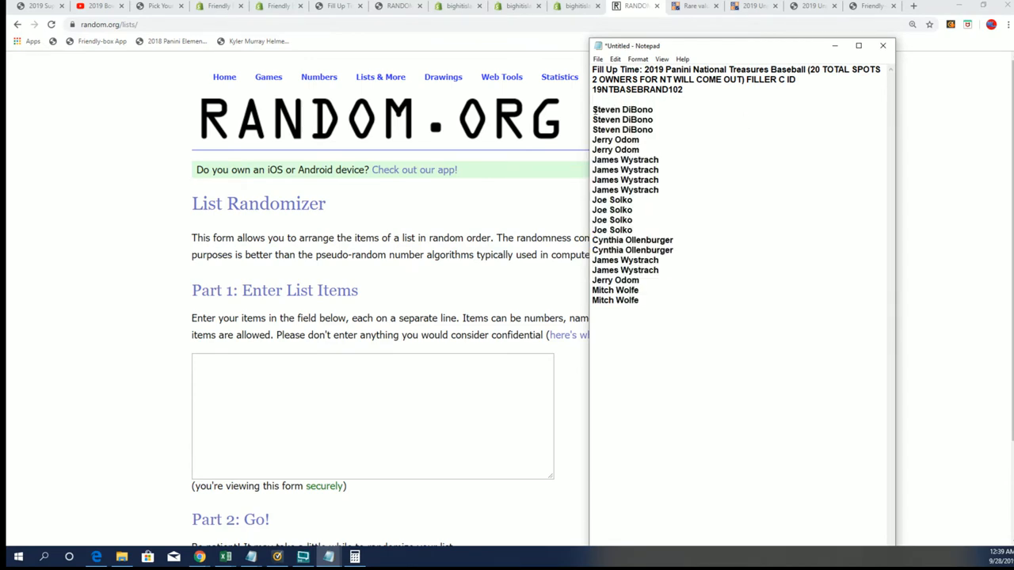
- Paste the 20 owner names and randomize, then shuffle six more times with Again!
{"action": "right_click", "coordinate": [613, 229]}
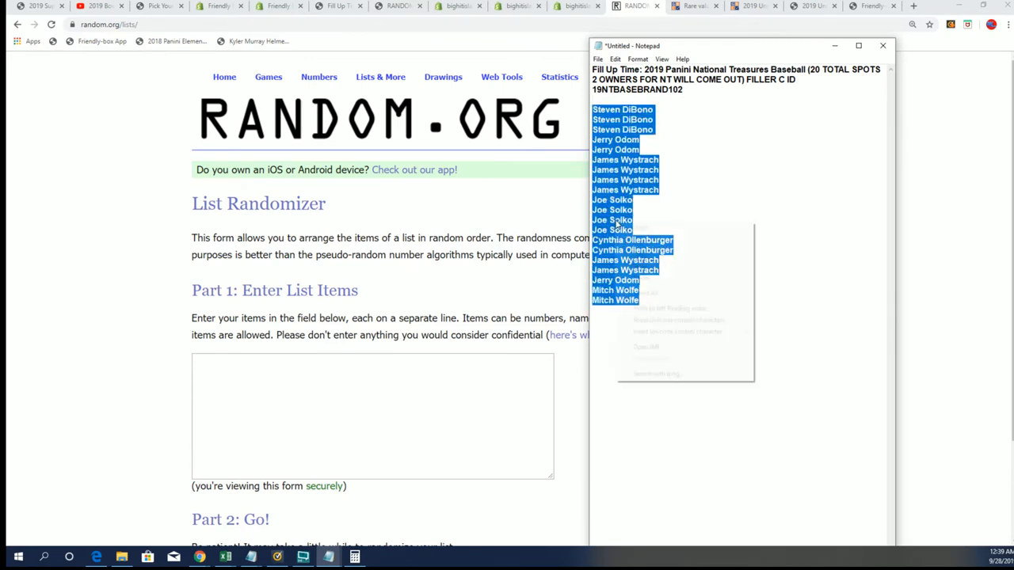
{"action": "right_click", "coordinate": [246, 364]}
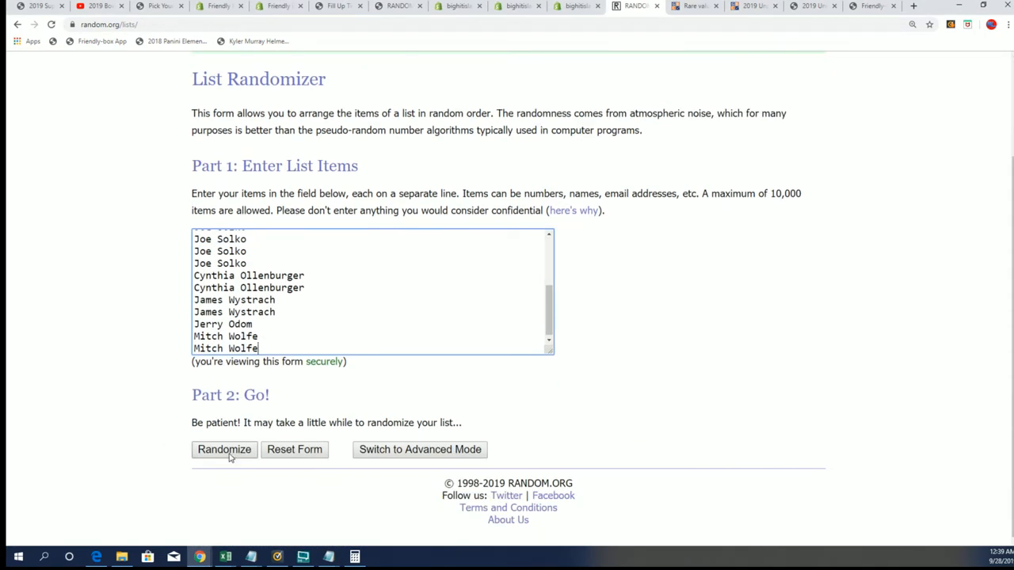
{"action": "left_click", "coordinate": [224, 450]}
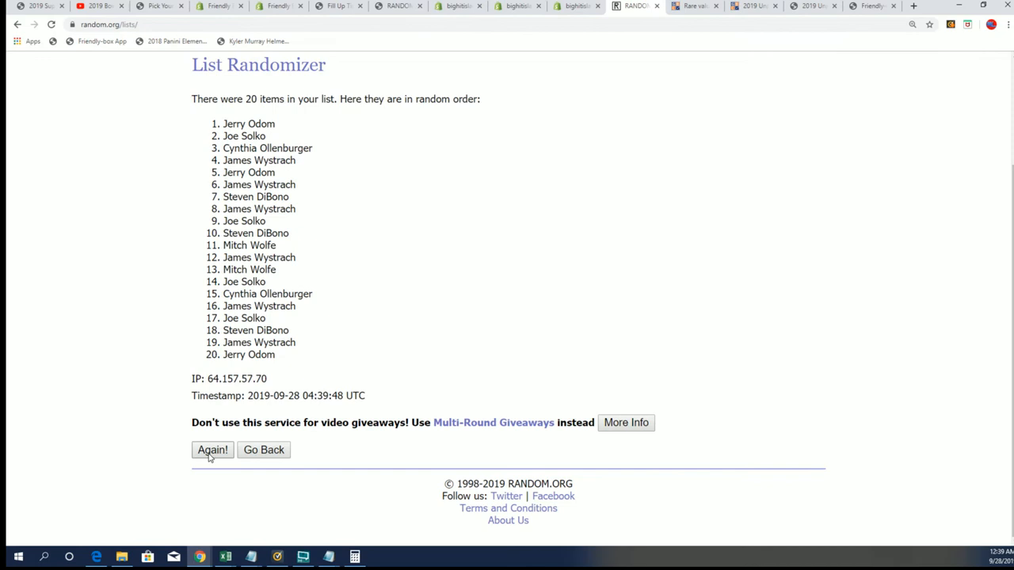
{"action": "left_click", "coordinate": [212, 450]}
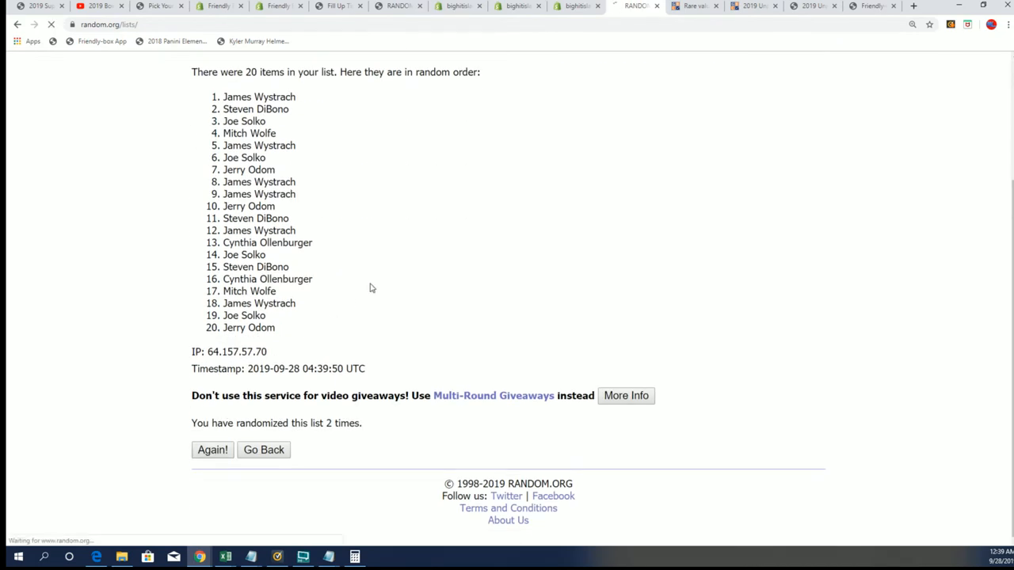
{"action": "left_click", "coordinate": [212, 450]}
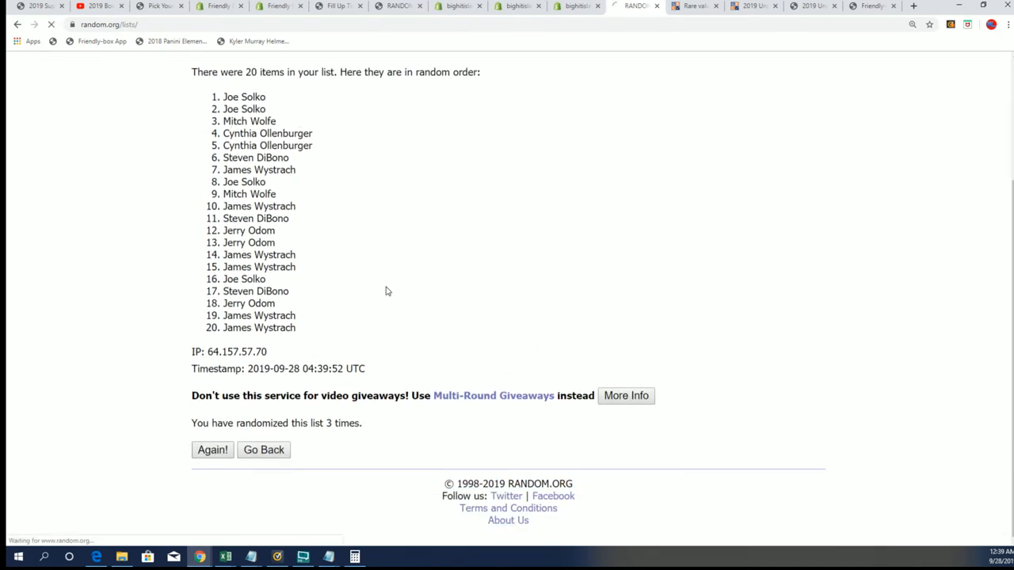
{"action": "left_click", "coordinate": [212, 450]}
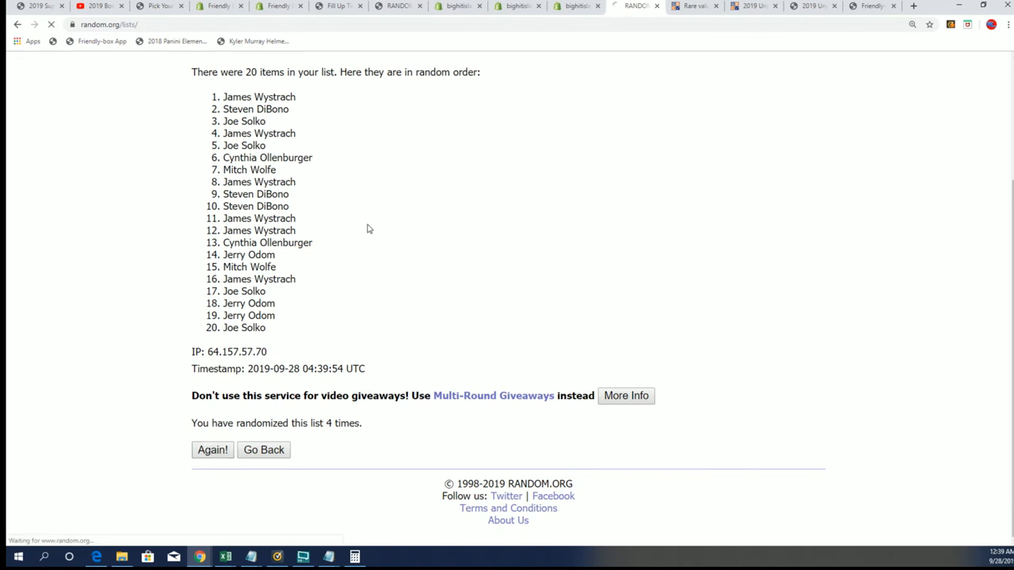
{"action": "left_click", "coordinate": [212, 450]}
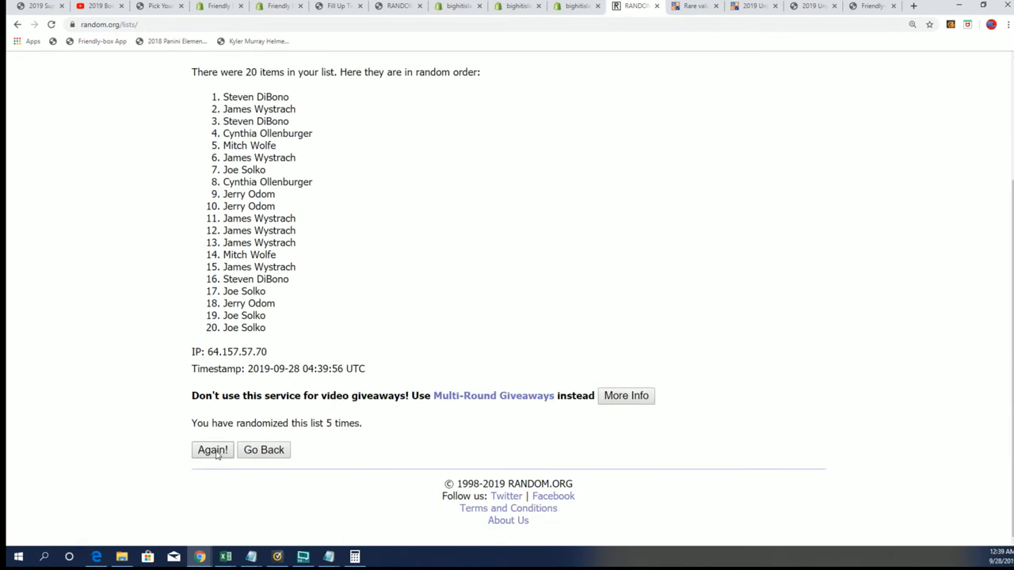
{"action": "left_click", "coordinate": [213, 450]}
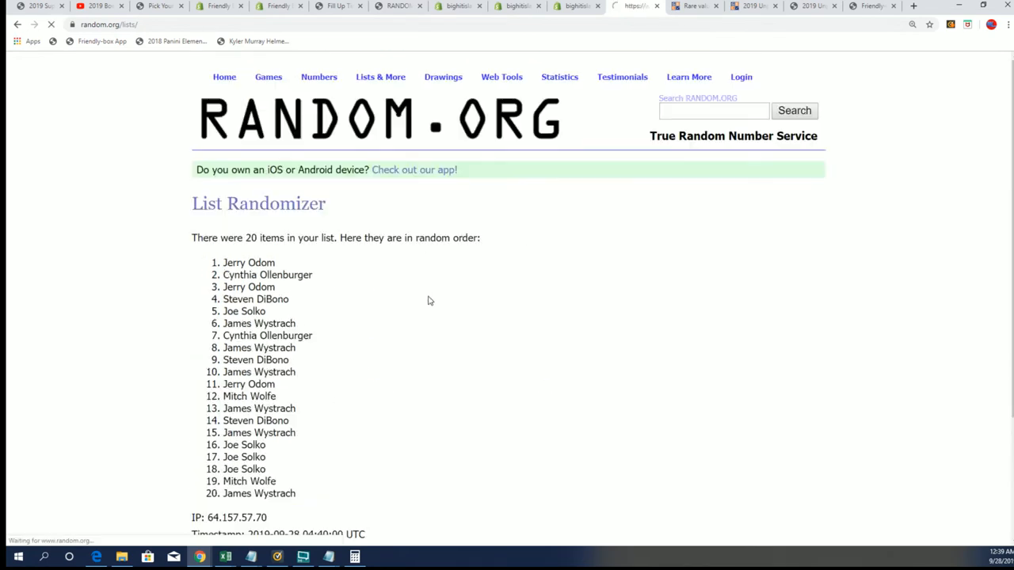
{"action": "scroll", "scroll_direction": "down", "scroll_amount": 3}
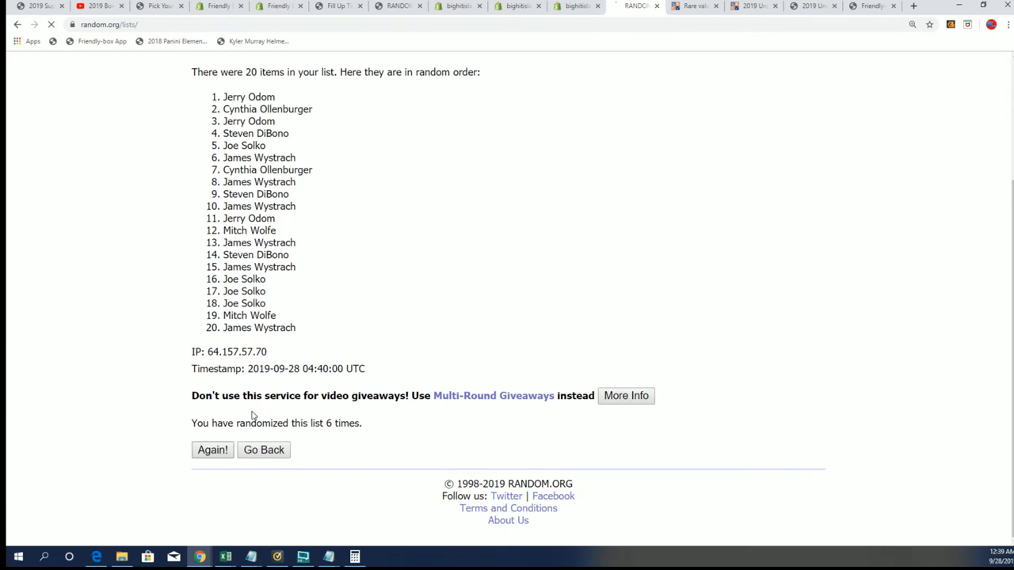
{"action": "left_click", "coordinate": [211, 450]}
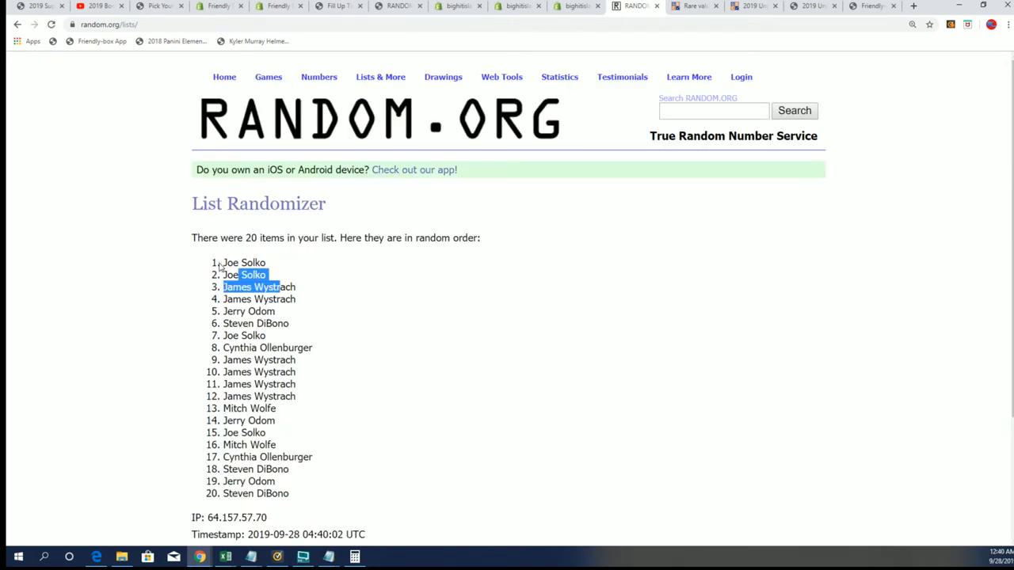
{"action": "scroll", "scroll_direction": "down", "scroll_amount": 3}
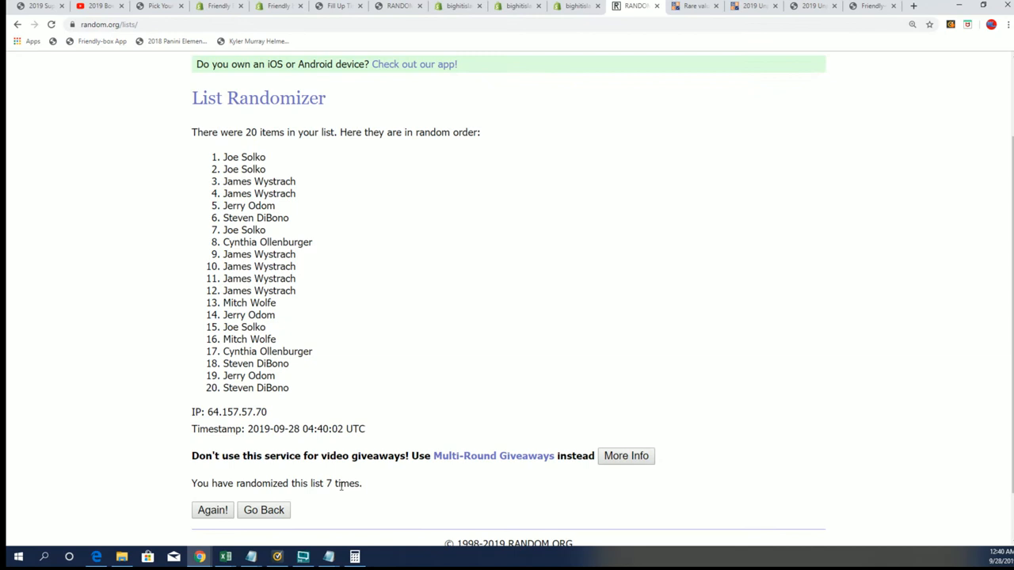
{"action": "mouse_move", "coordinate": [380, 262]}
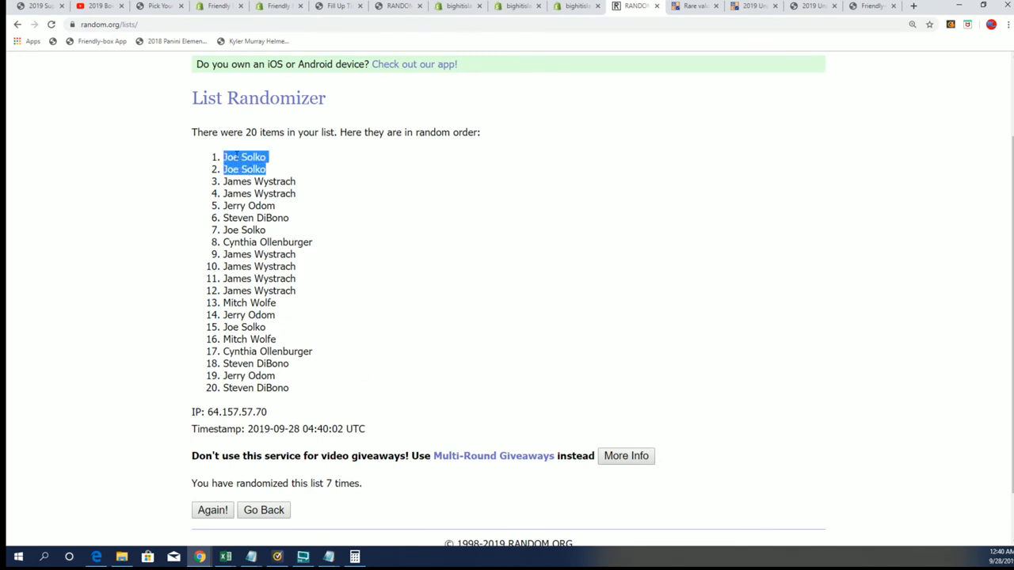
{"action": "scroll", "scroll_direction": "down", "scroll_amount": 3}
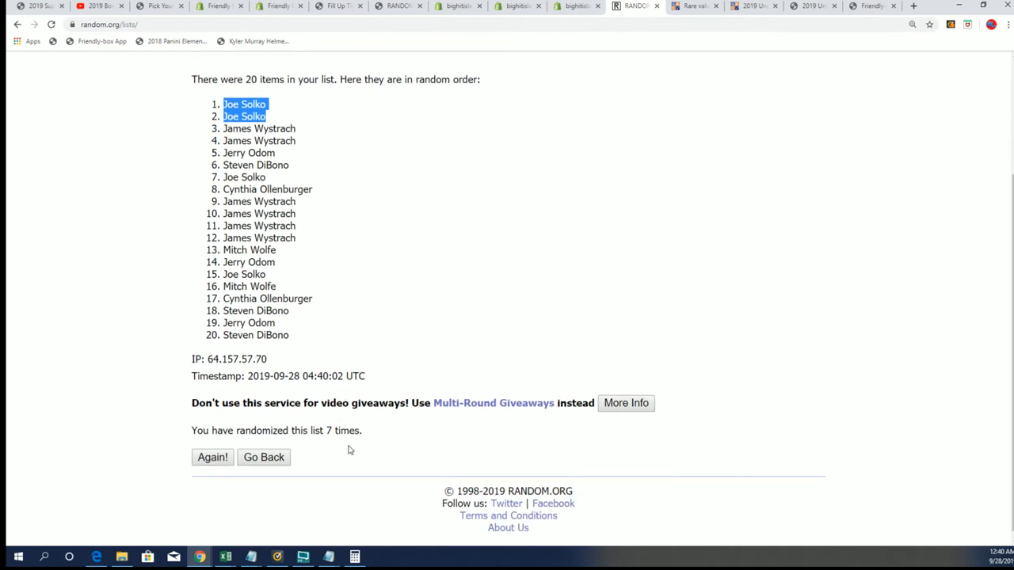